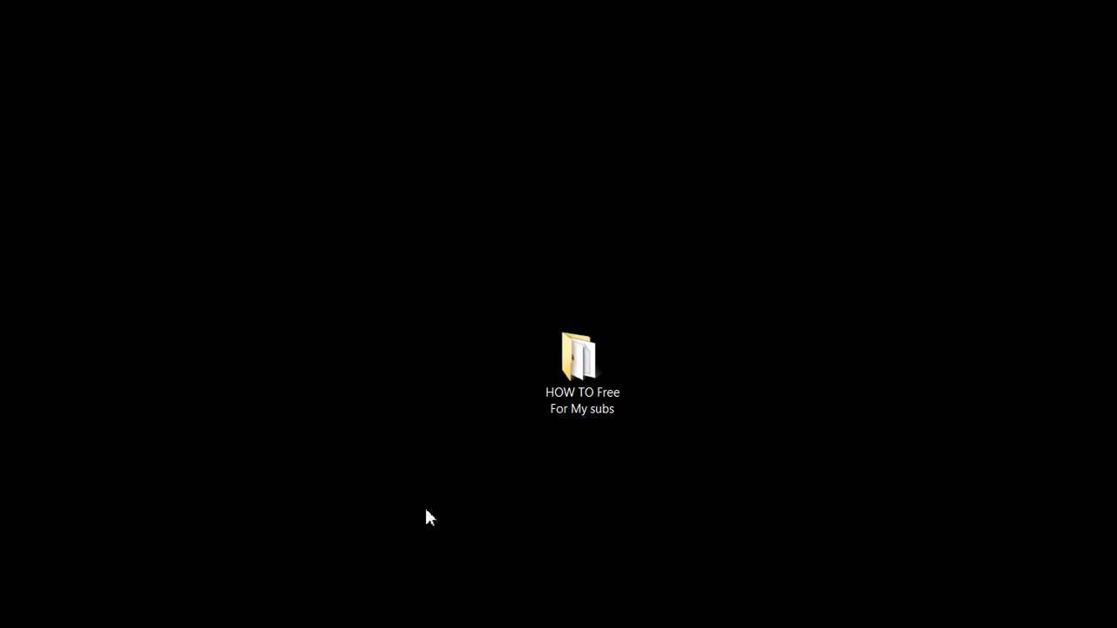
mouse_move(450, 504)
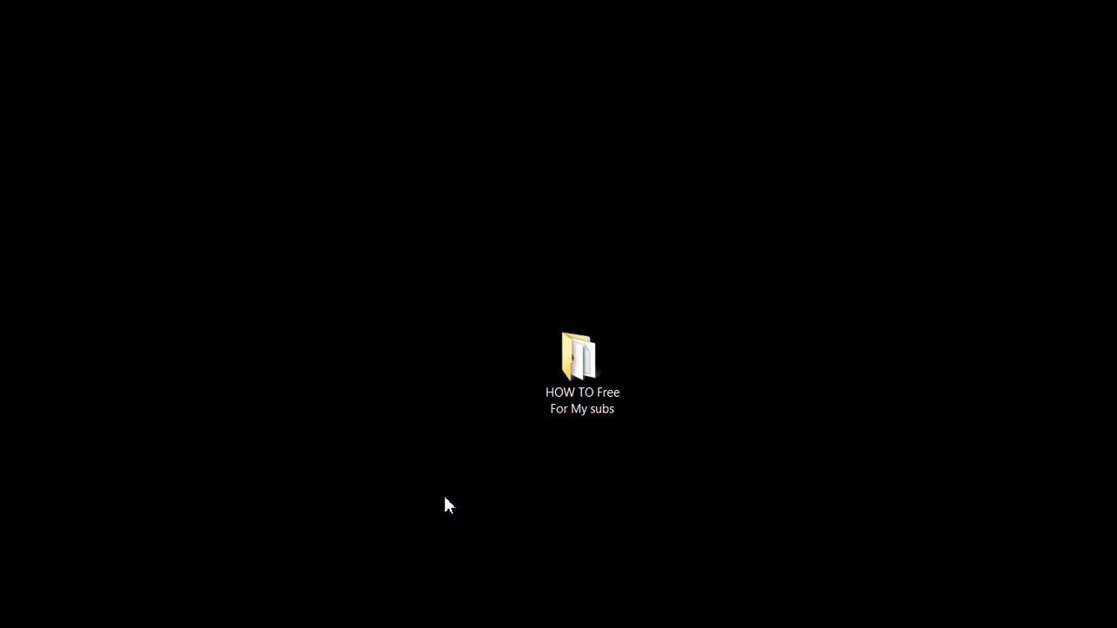
mouse_move(600, 576)
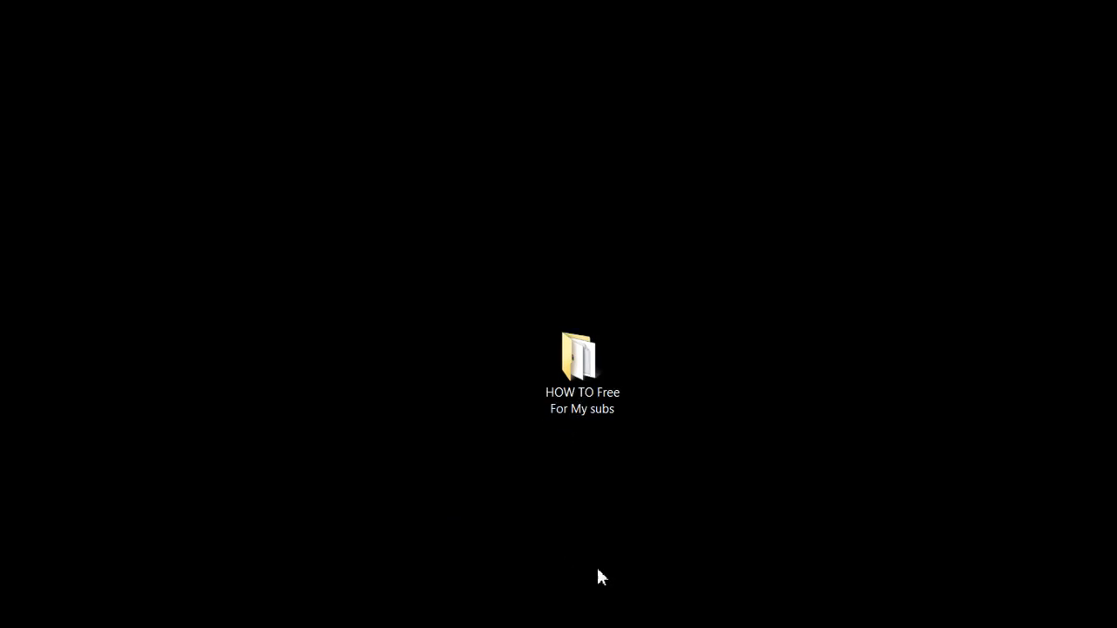
mouse_move(607, 460)
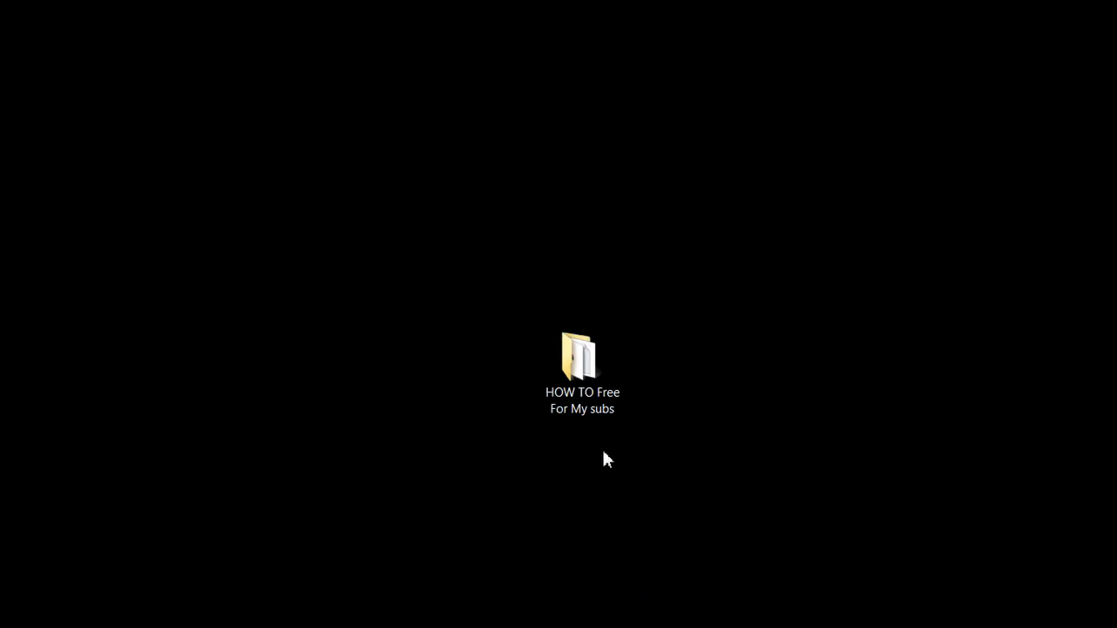
Enter the HOW TO Free For My subs folder and select the 15.4 MB Handwriting WinRAR archive.
double_click(583, 353)
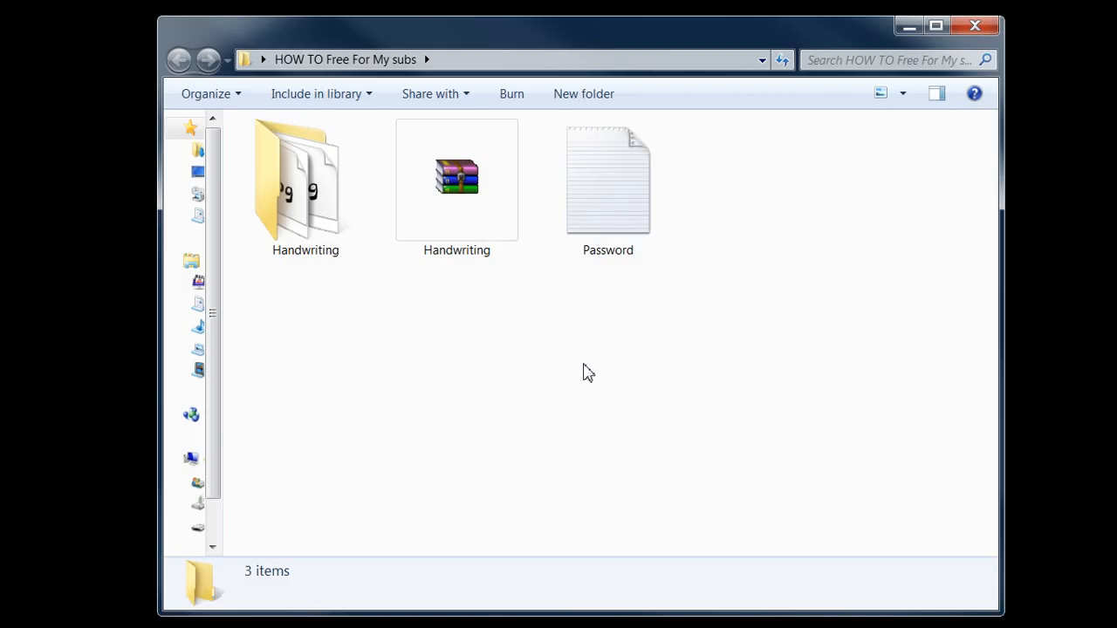
click(457, 178)
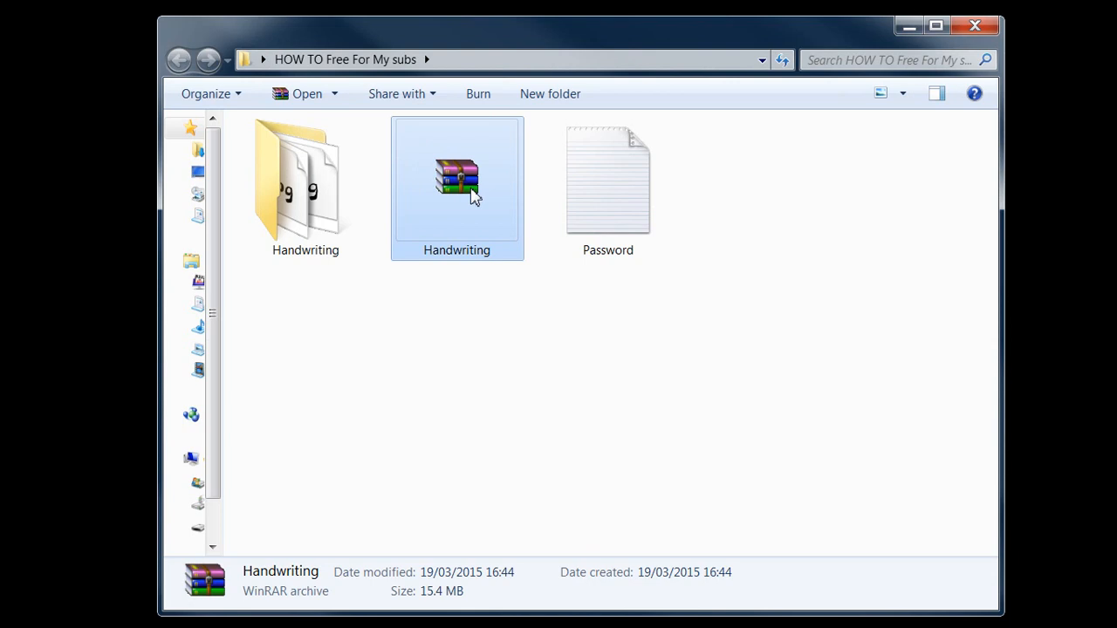
mouse_move(457, 183)
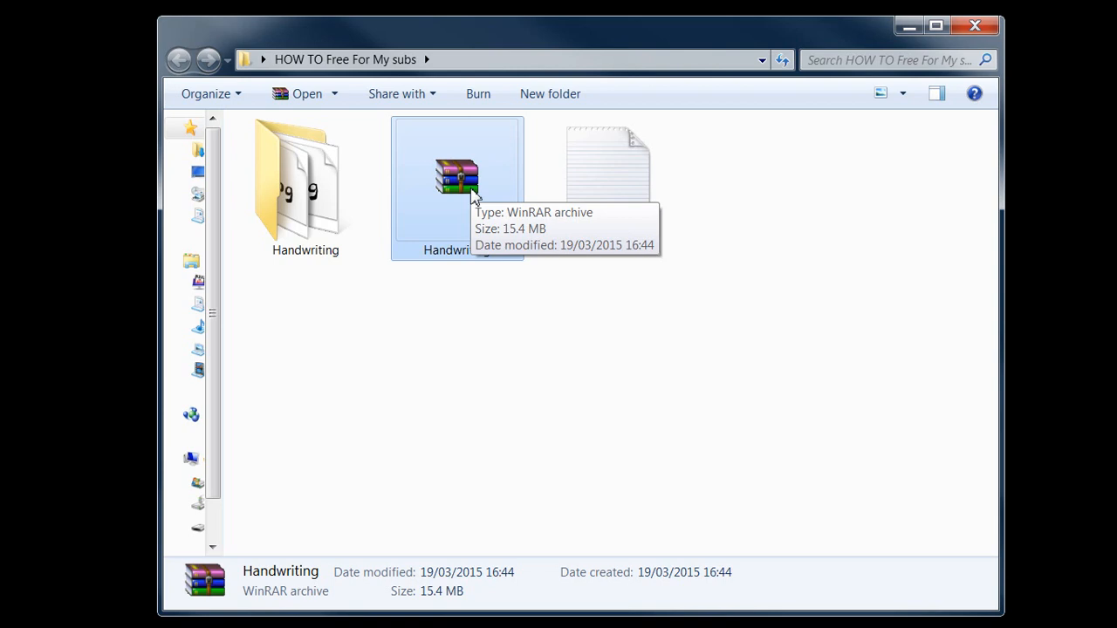
mouse_move(470, 241)
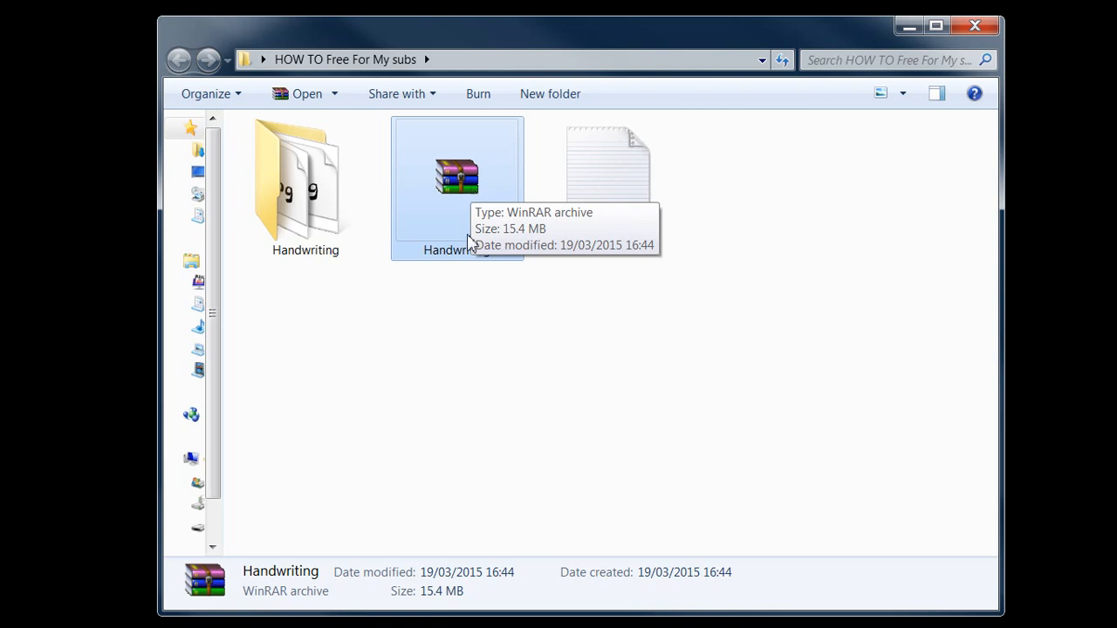
mouse_move(419, 515)
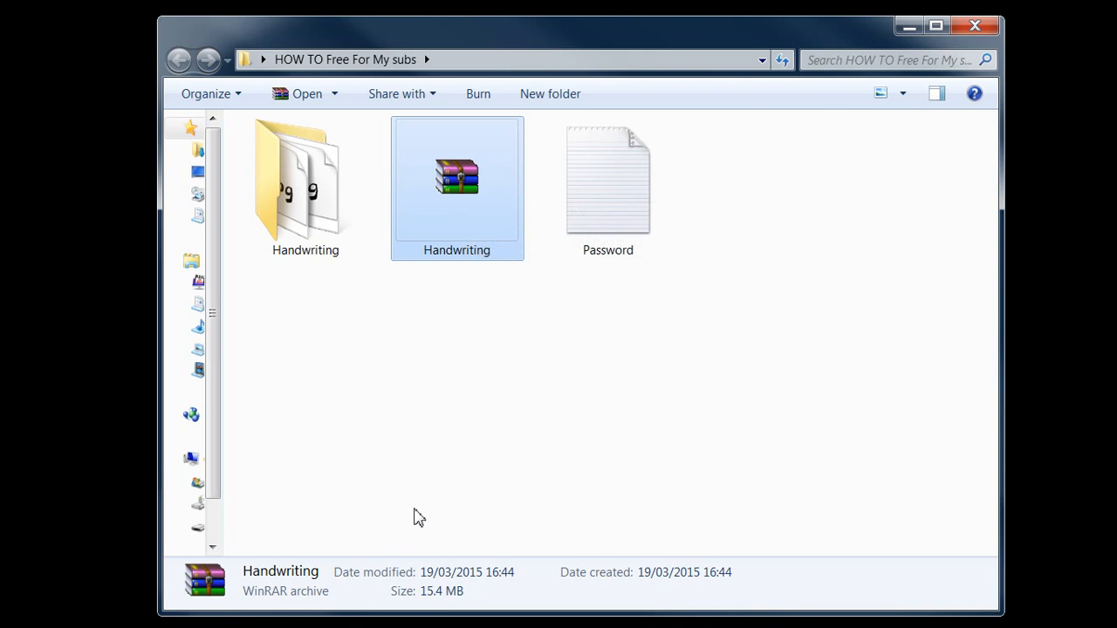
mouse_move(621, 254)
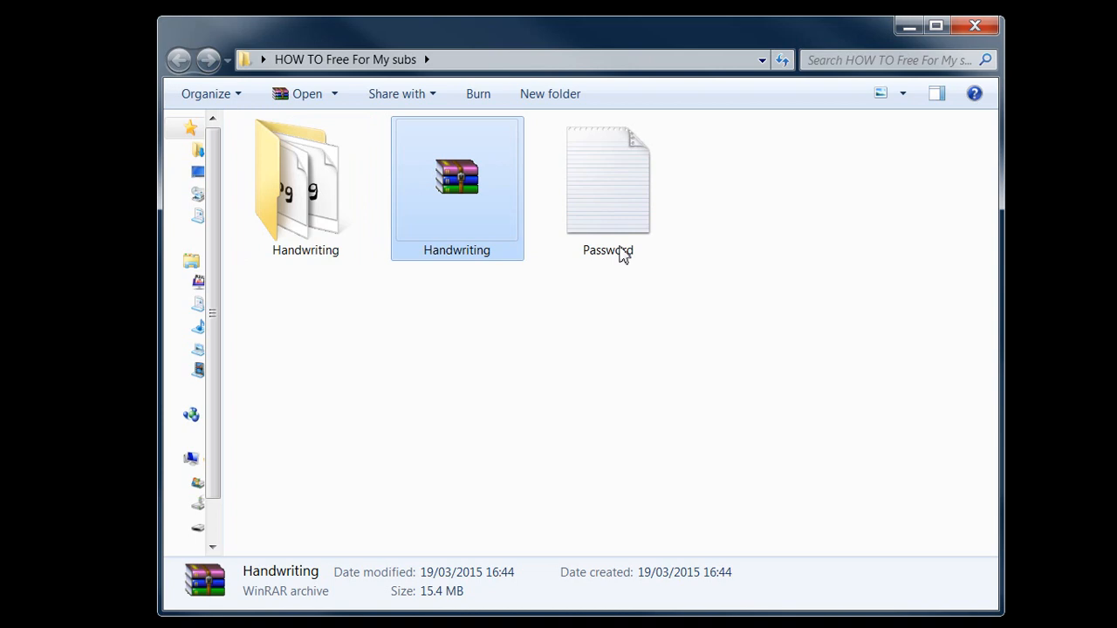
mouse_move(576, 417)
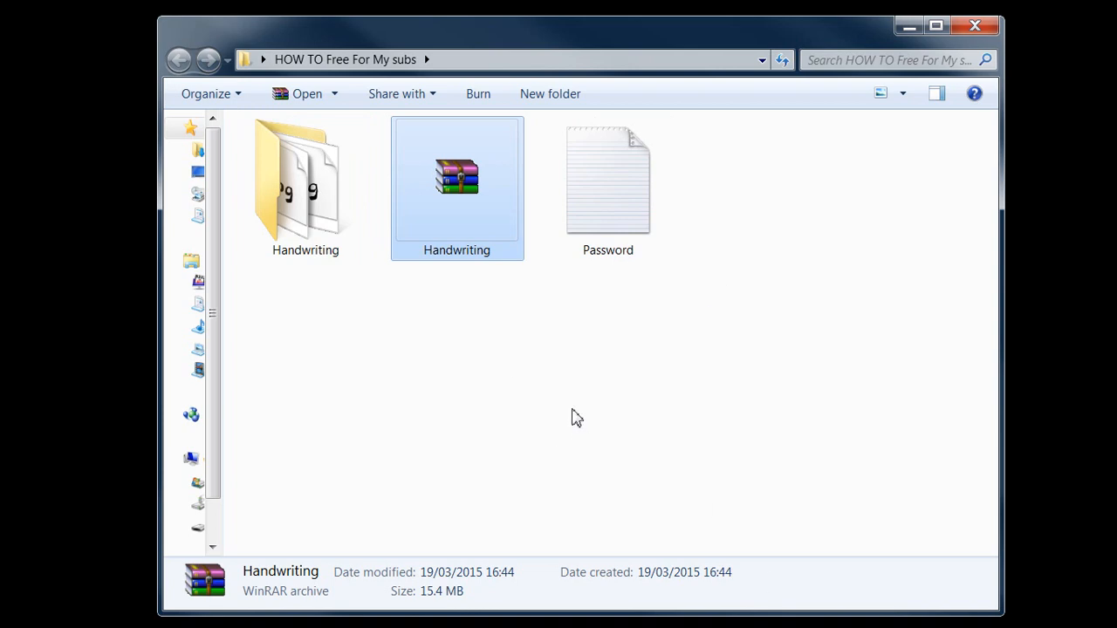
In Password.txt, correct HOETO? to HOWTO? and close Notepad.
double_click(607, 178)
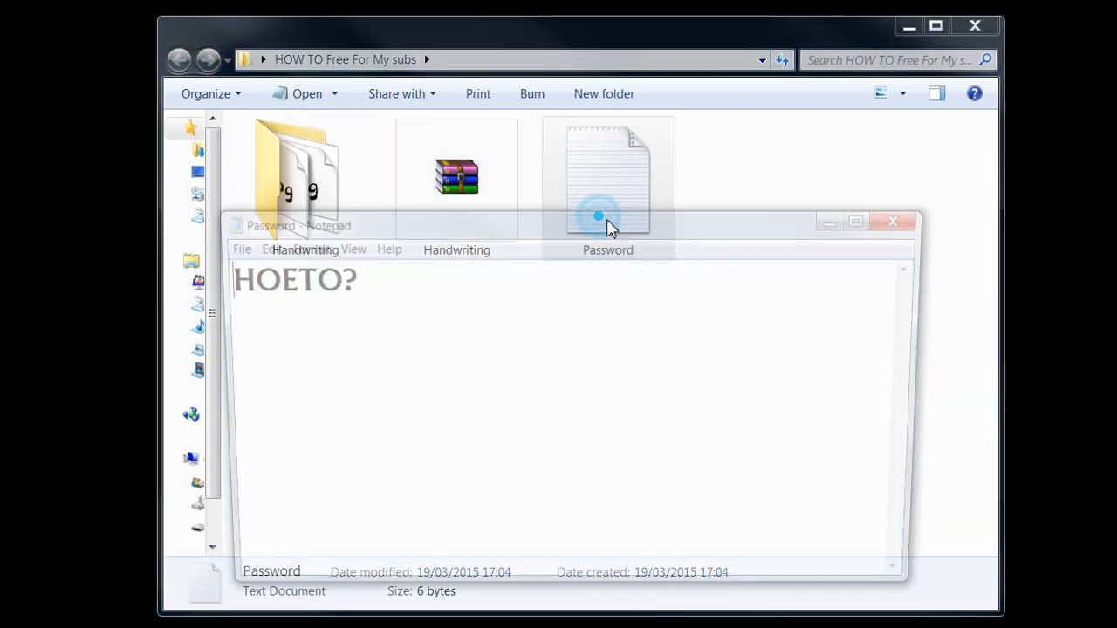
click(597, 220)
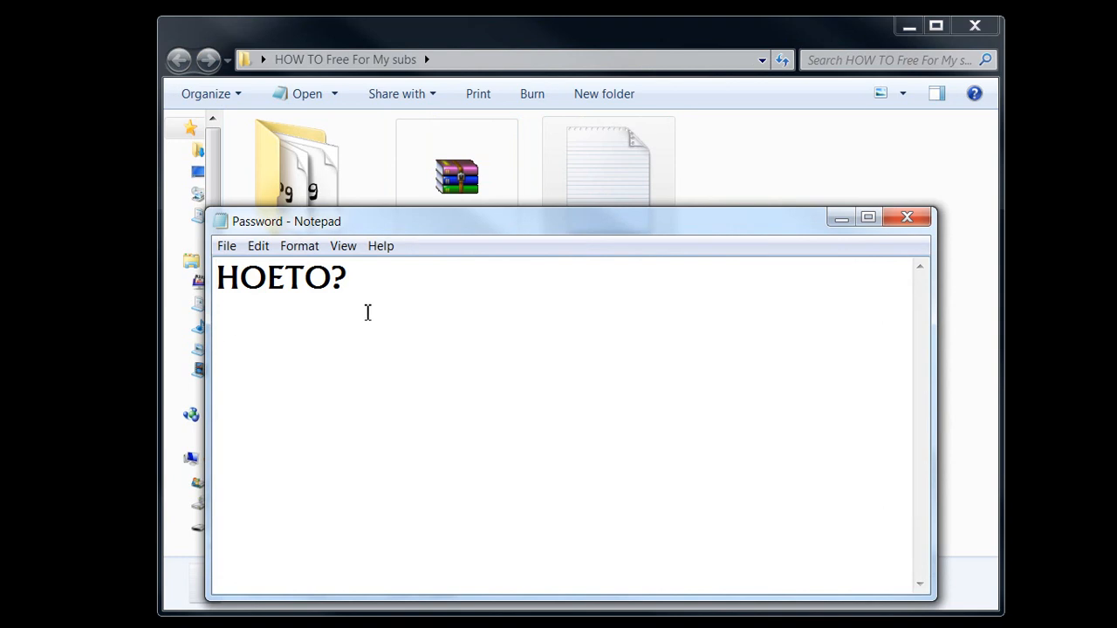
mouse_move(461, 328)
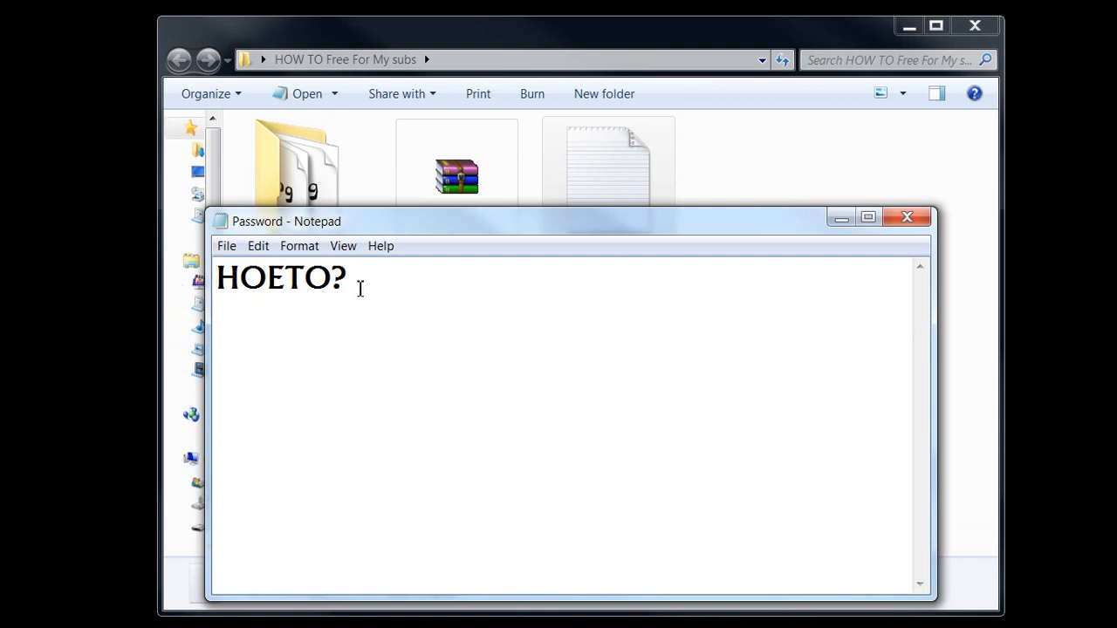
mouse_move(232, 304)
text(W)
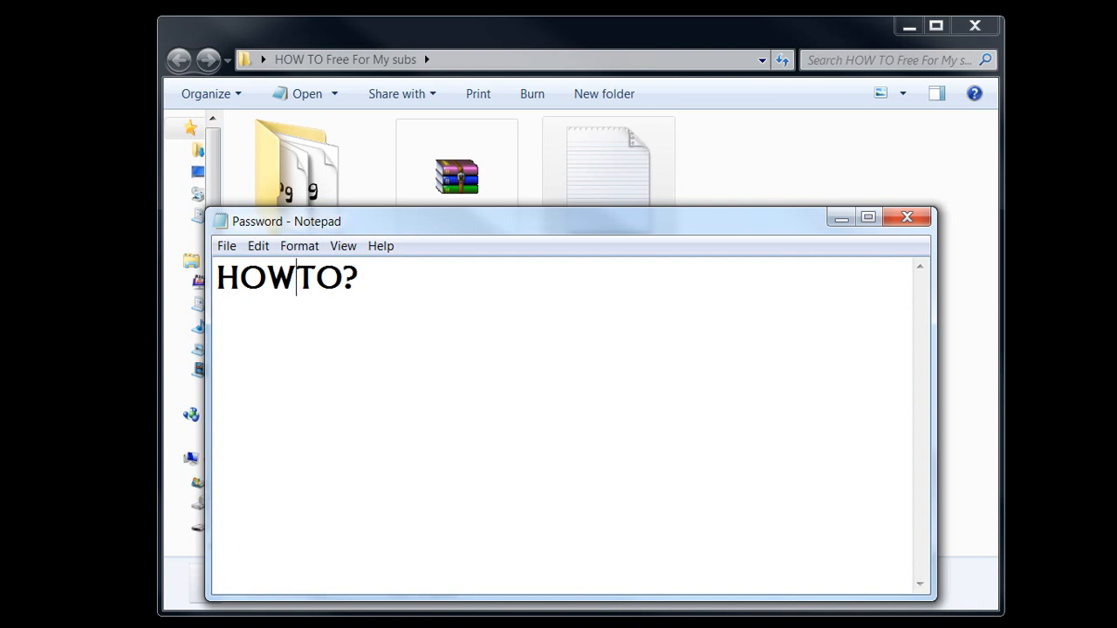
mouse_move(231, 513)
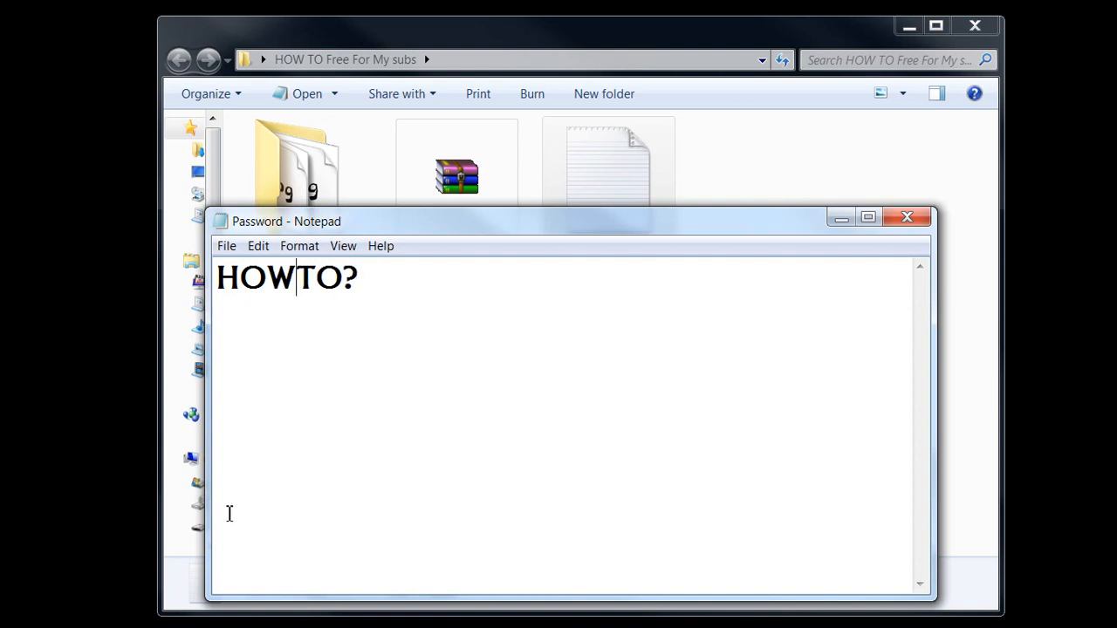
mouse_move(908, 217)
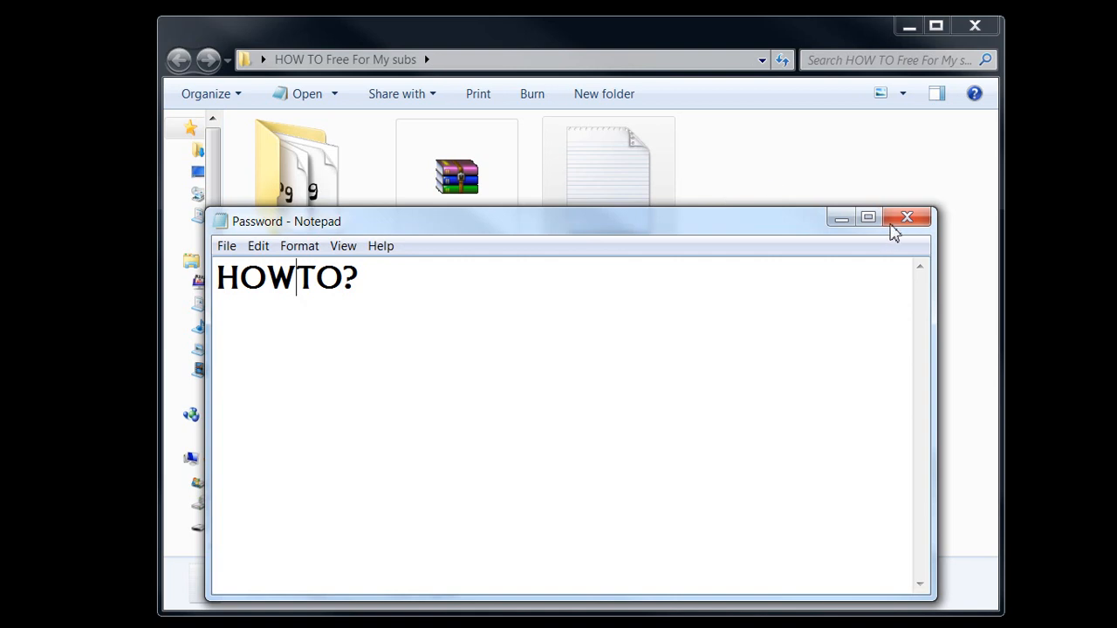
click(907, 216)
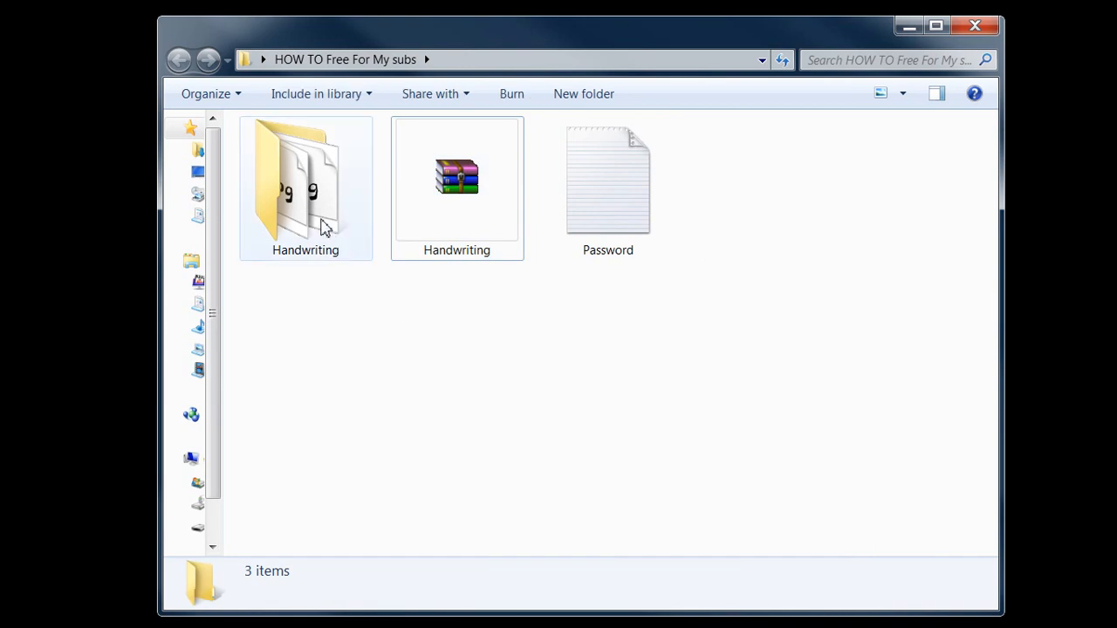
Start WinRAR's Extract files… for the Handwriting archive, targeting a Handwriting subfolder.
click(305, 183)
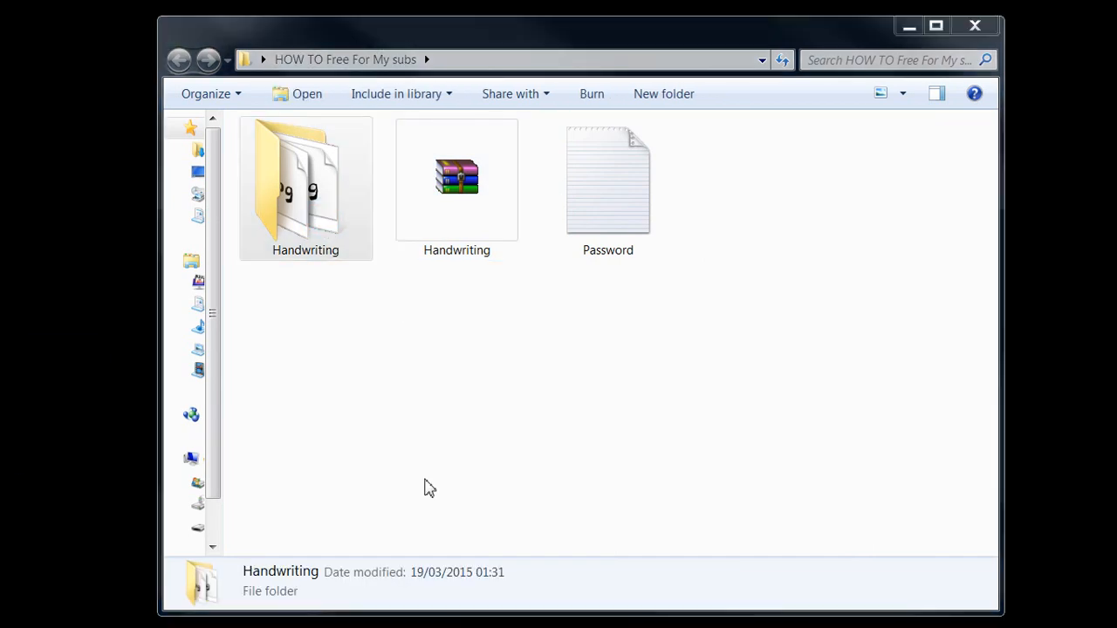
right_click(306, 178)
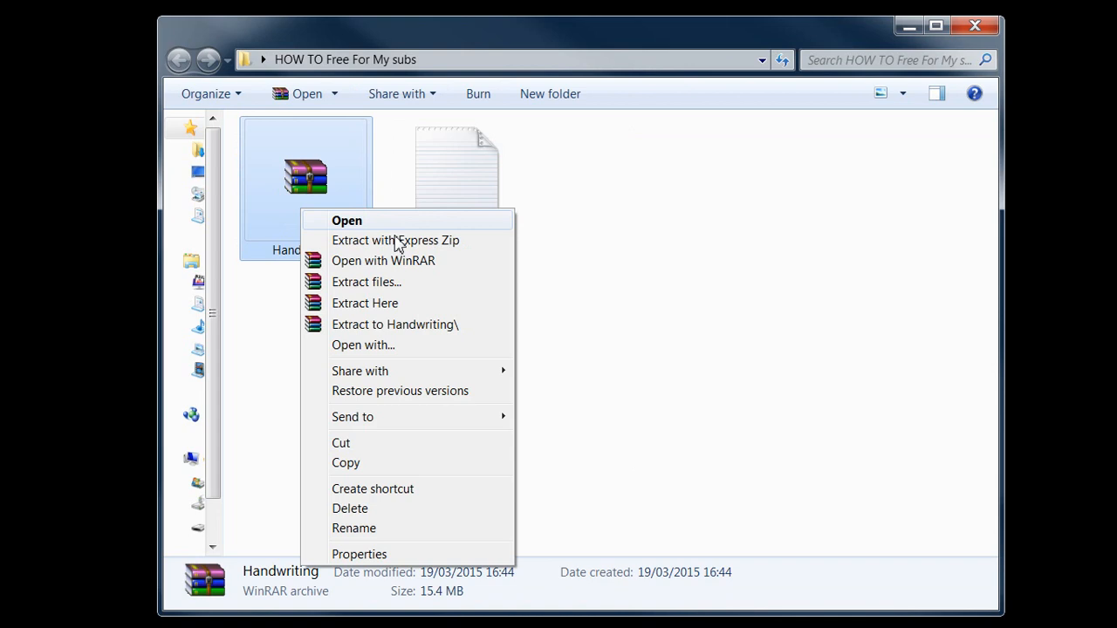
click(367, 281)
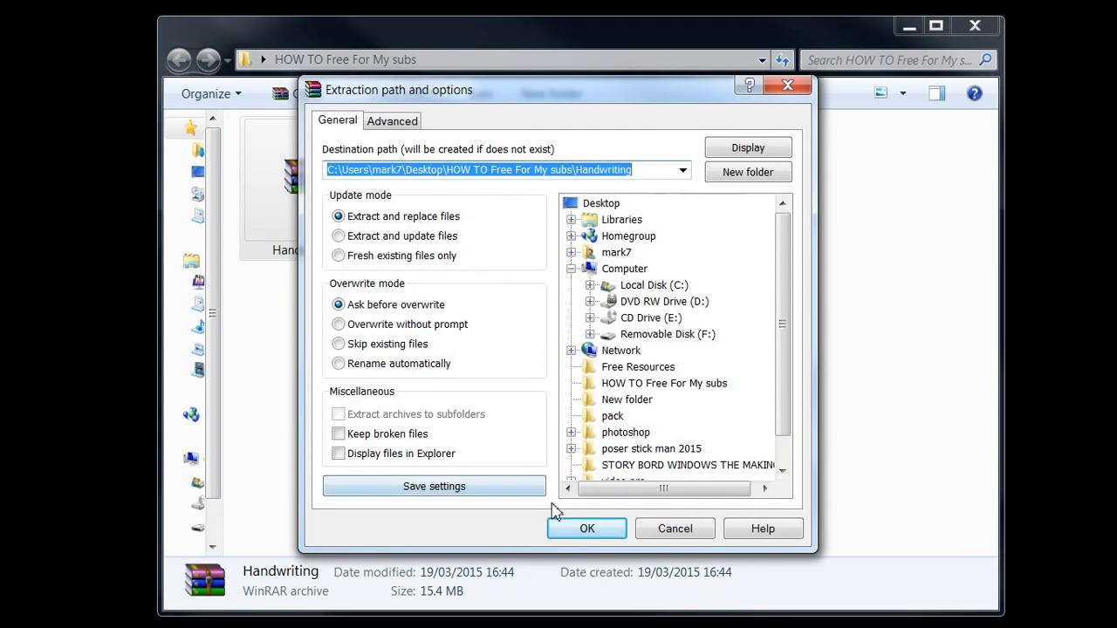
click(586, 527)
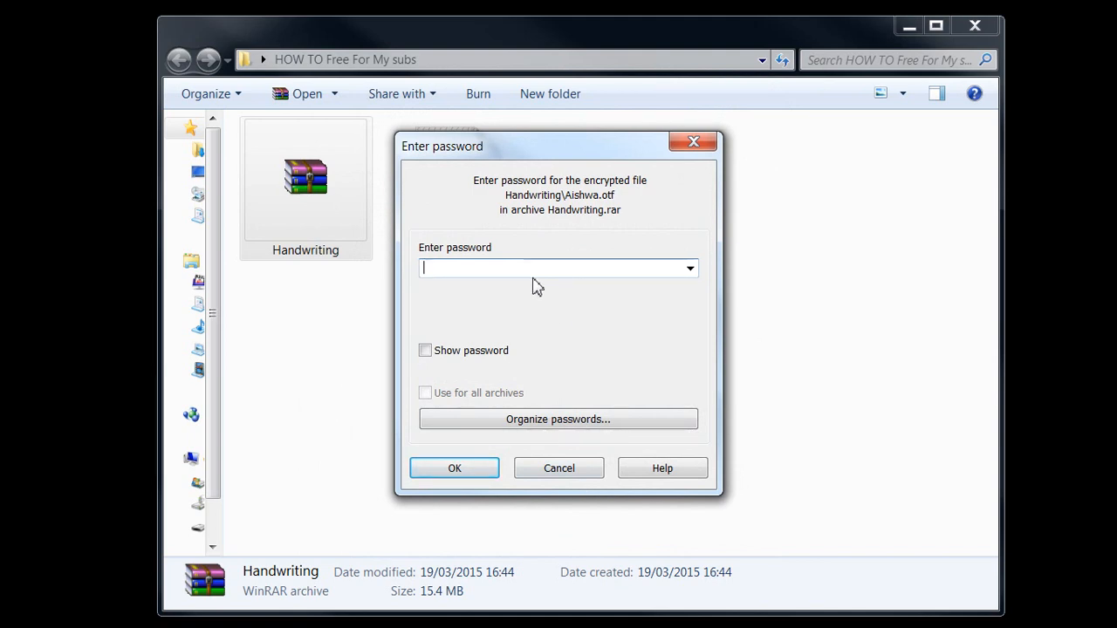
click(558, 269)
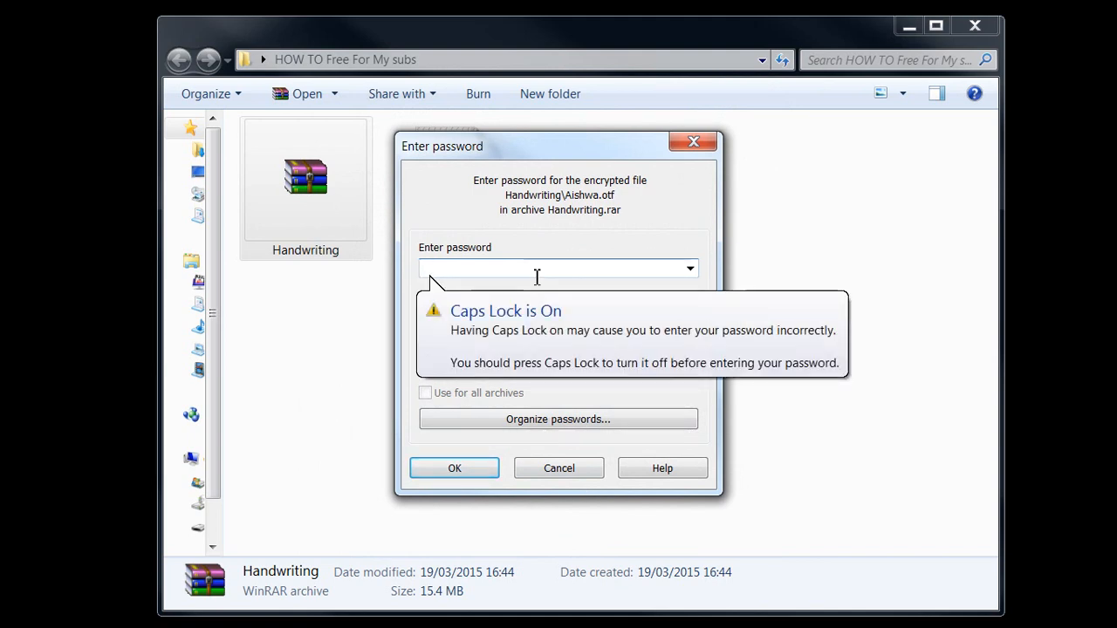
text(•••)
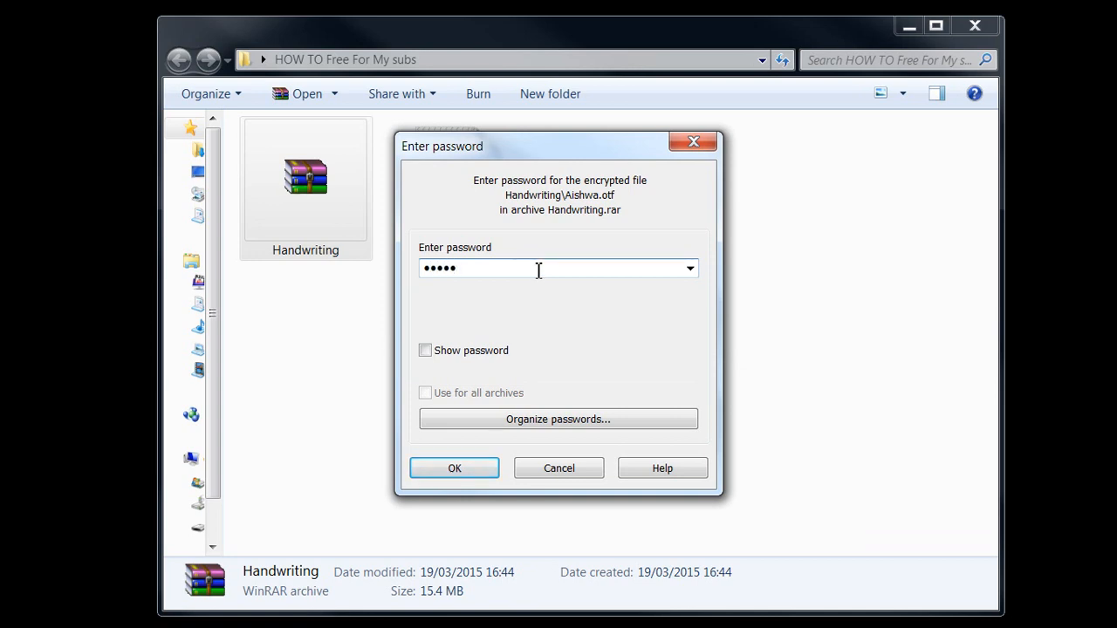
text(a)
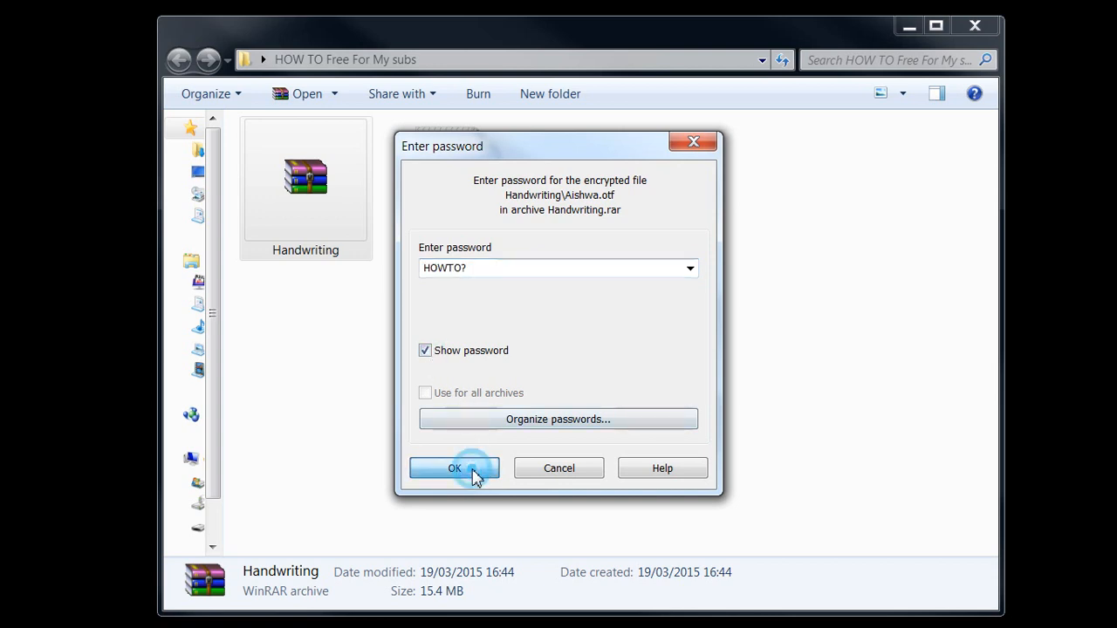
click(454, 467)
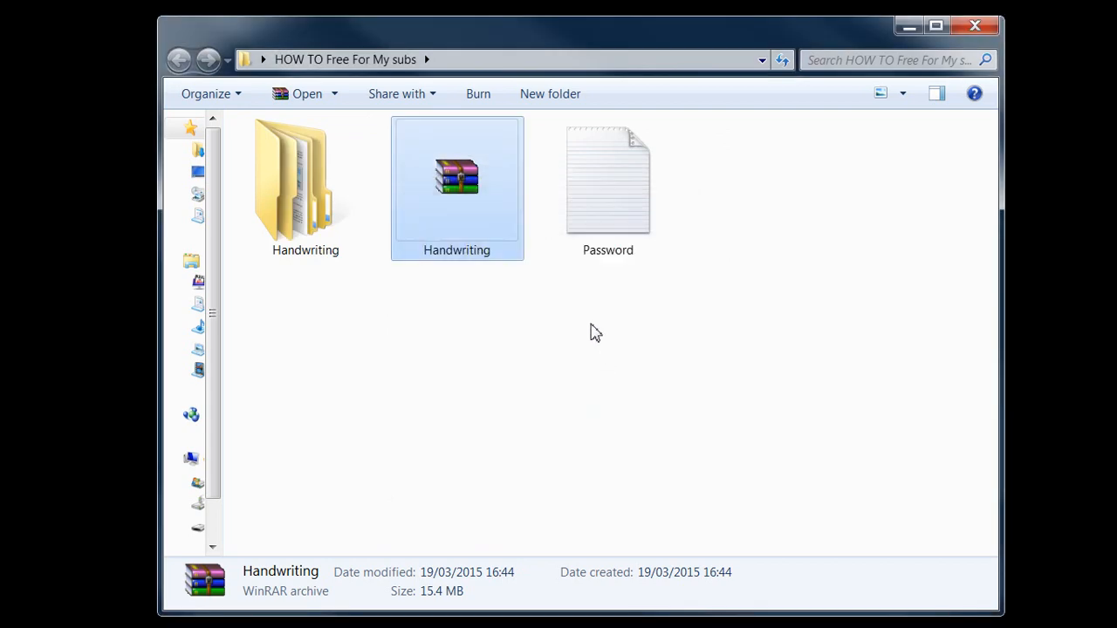
mouse_move(453, 391)
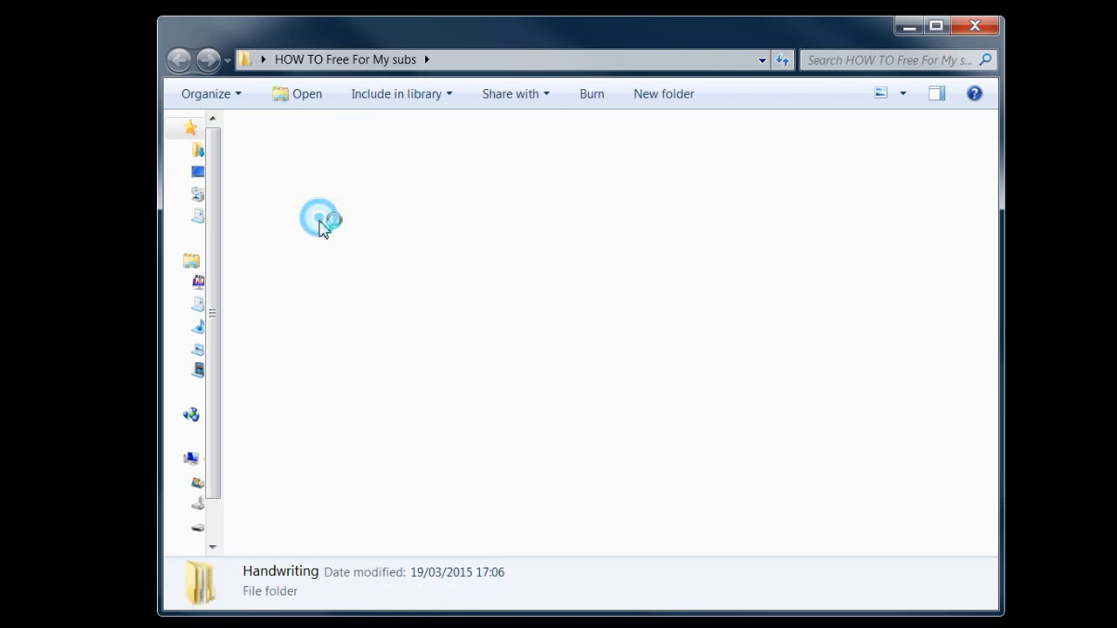
Browse into Handwriting and its inner folder to reveal the 568 extracted font files.
double_click(318, 218)
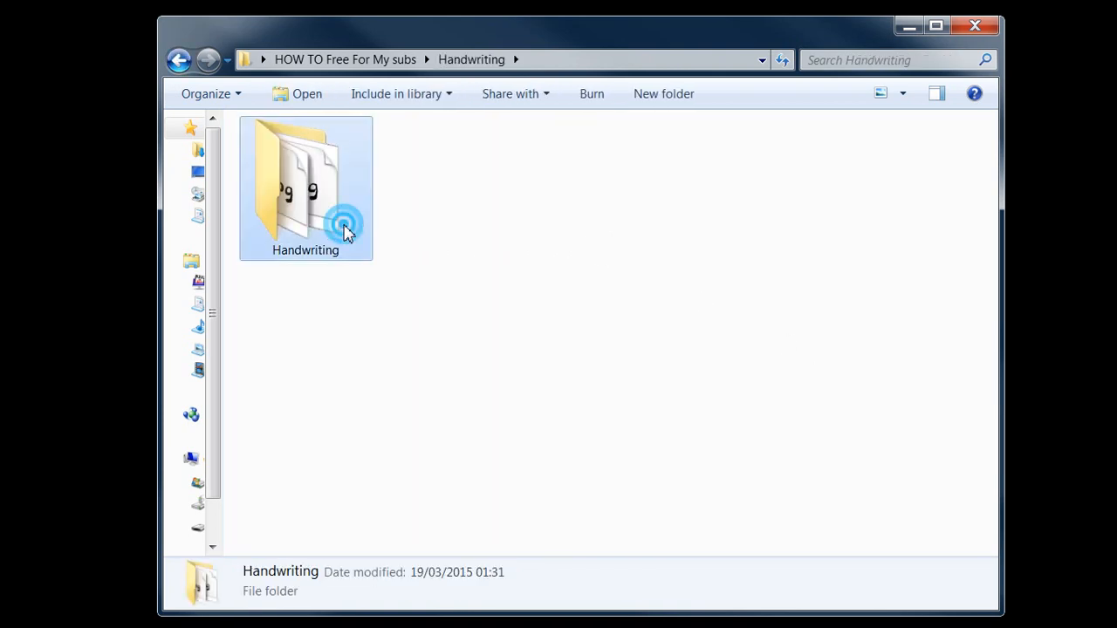
double_click(304, 188)
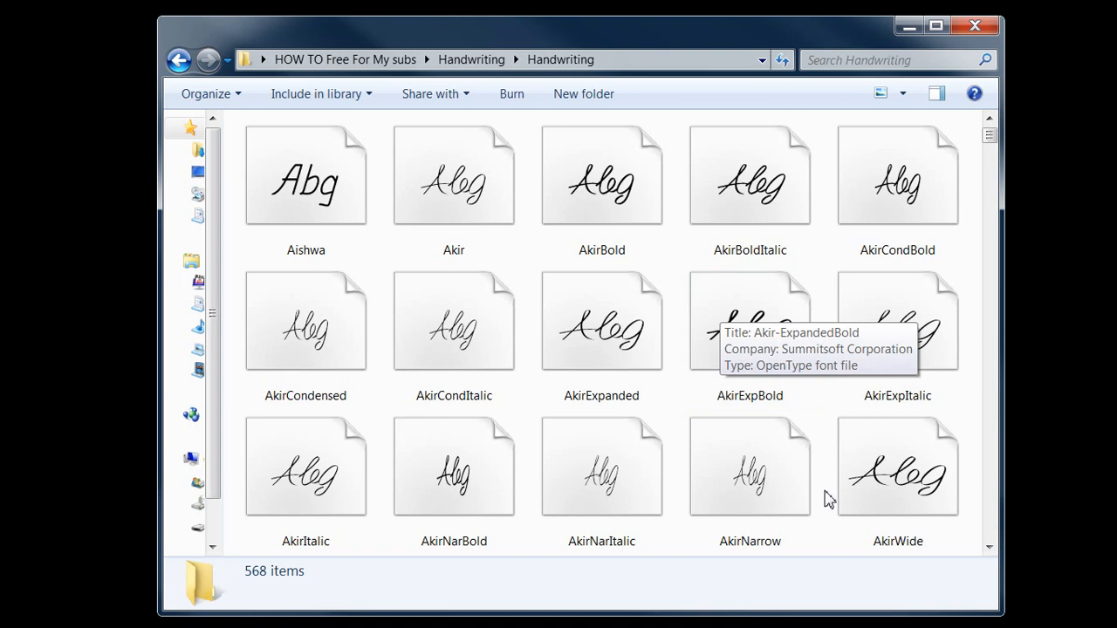
scroll(down, 3)
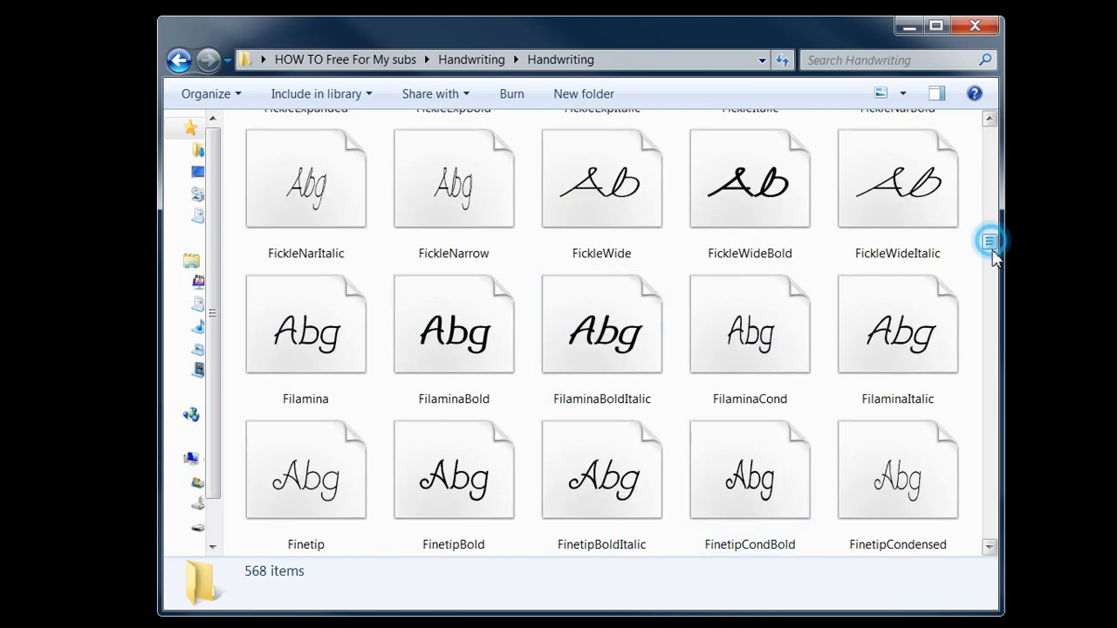
scroll(down, 3)
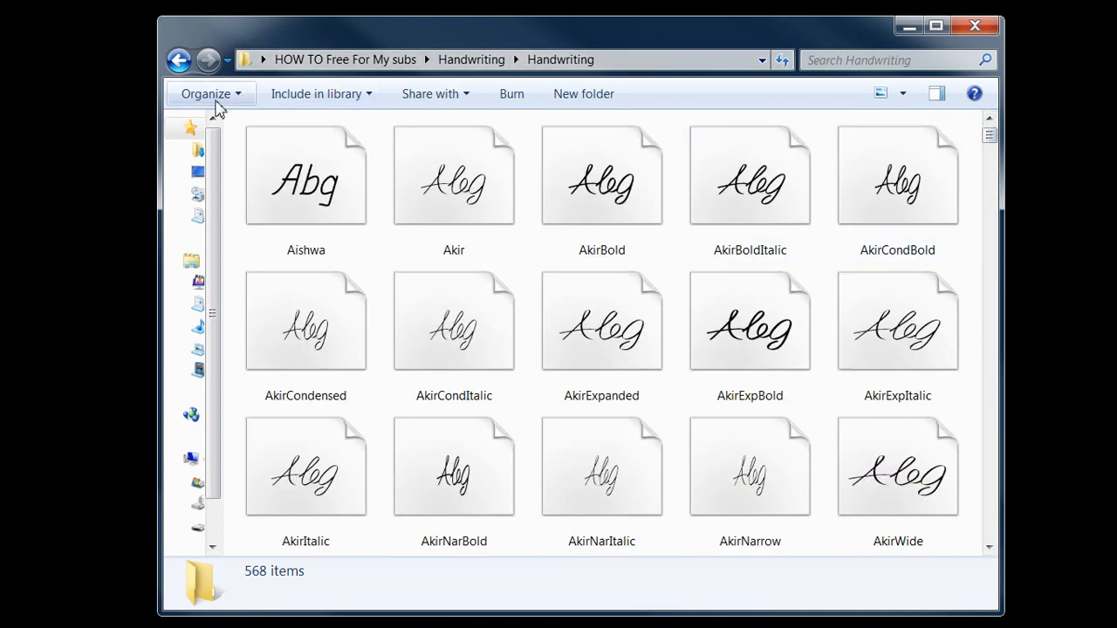
mouse_move(523, 420)
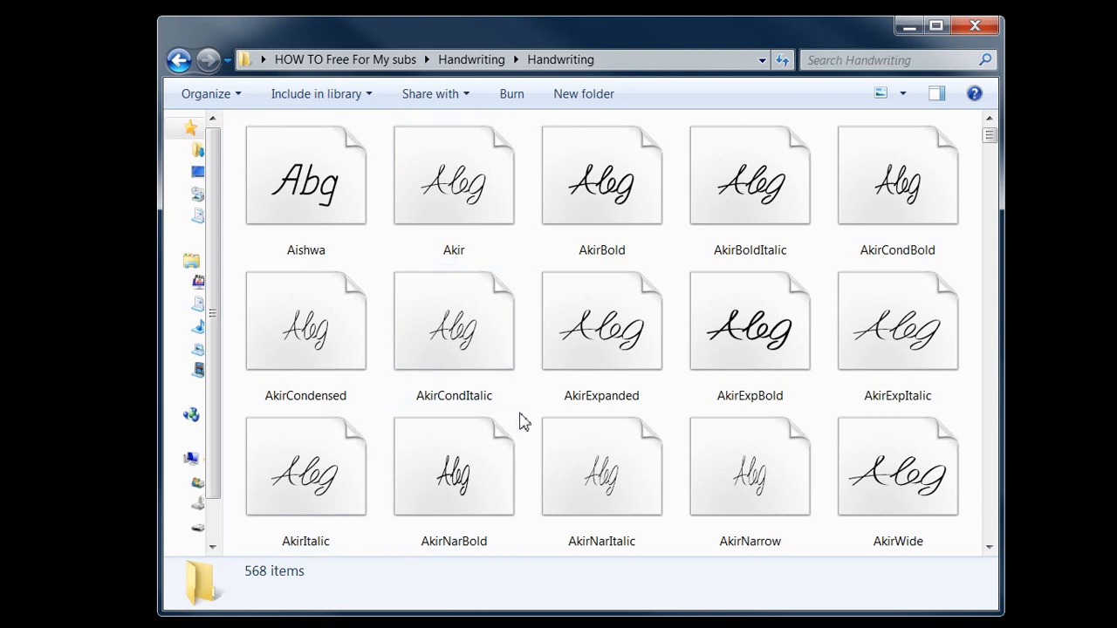
click(305, 174)
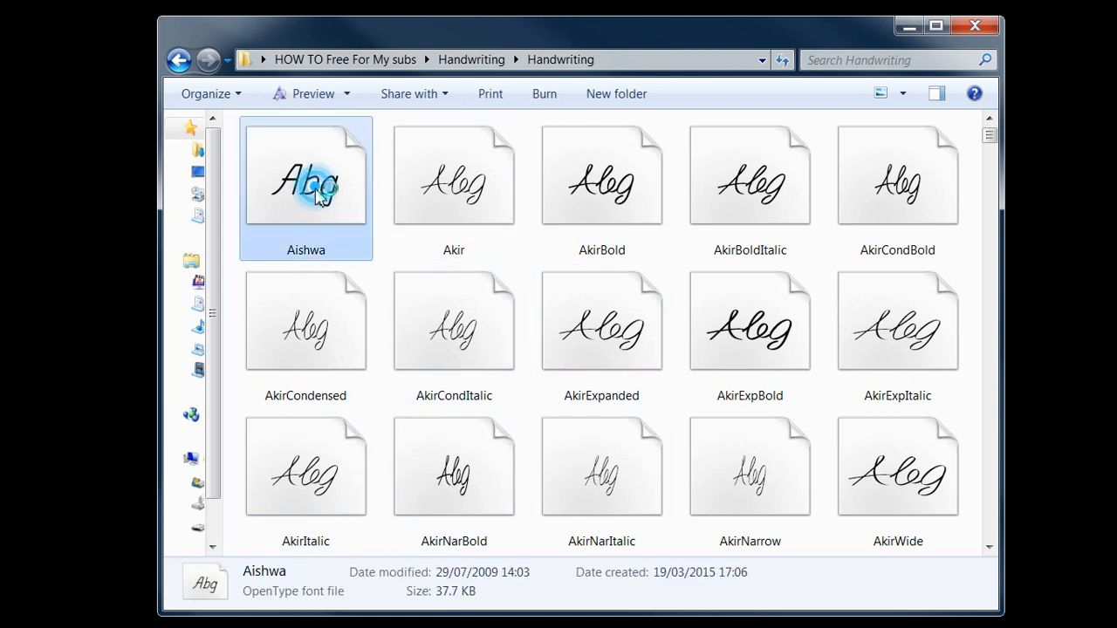
double_click(305, 175)
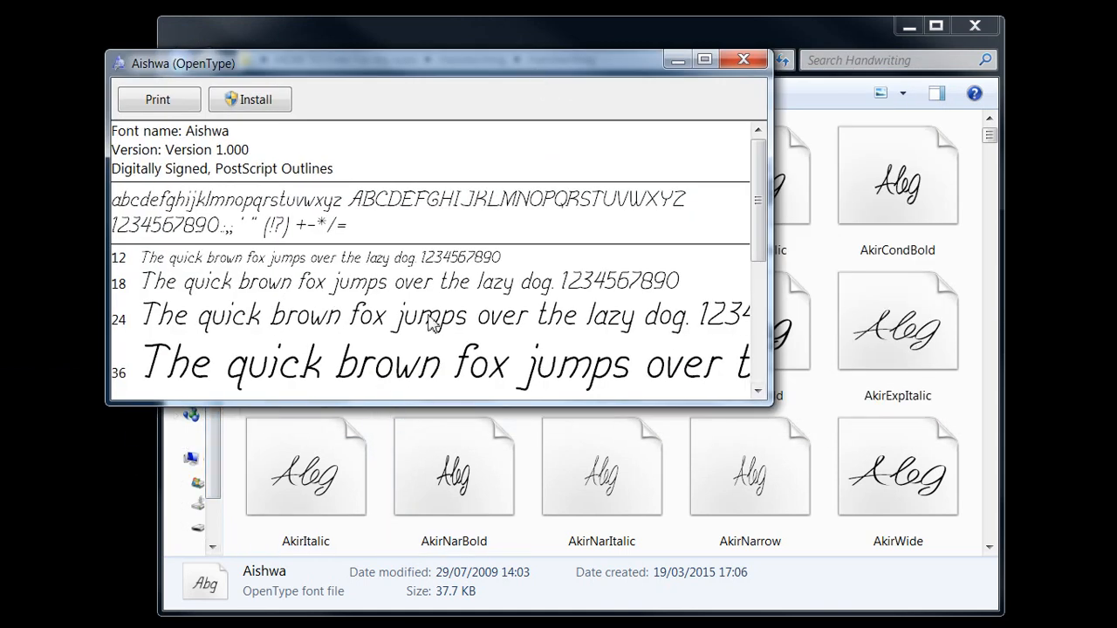
mouse_move(545, 318)
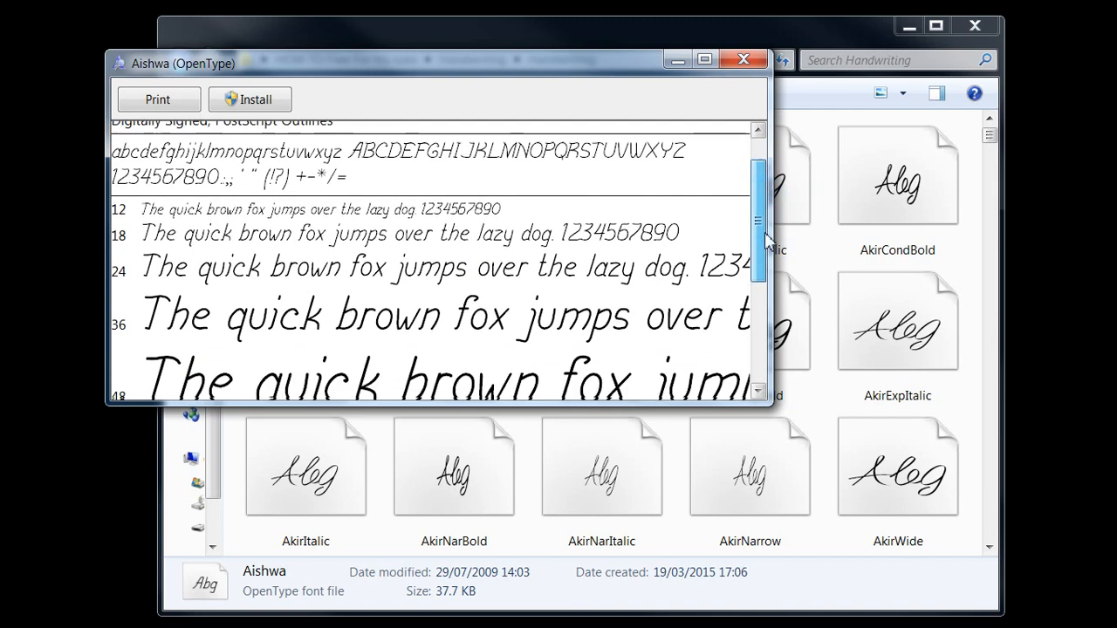
scroll(down, 3)
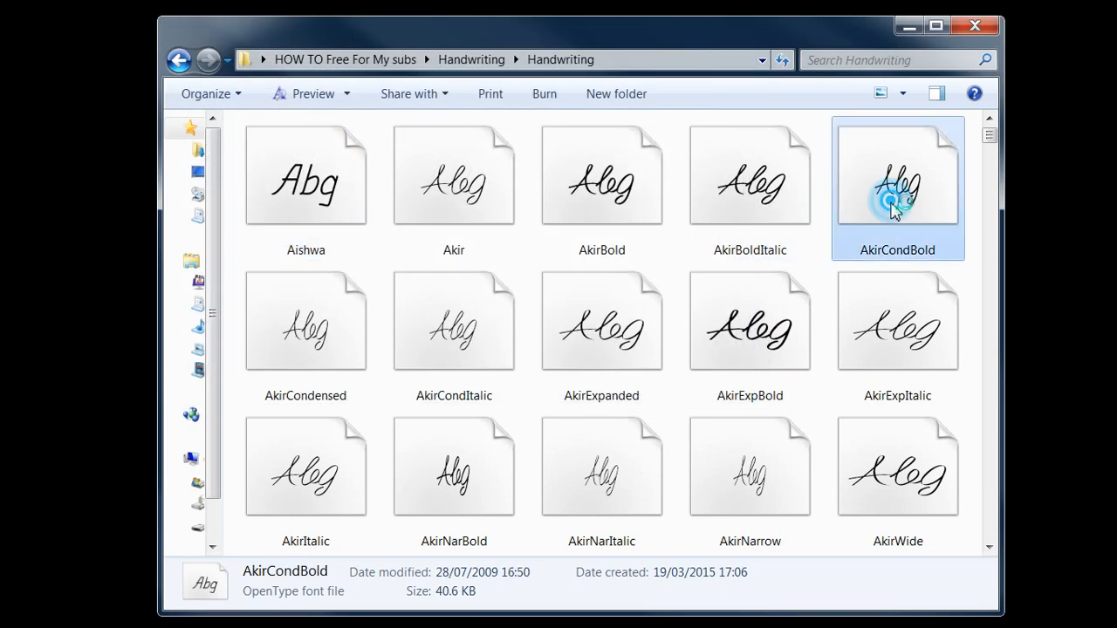
Preview AkirCondBold, install it (reported already installed), and close Font Viewer.
double_click(897, 174)
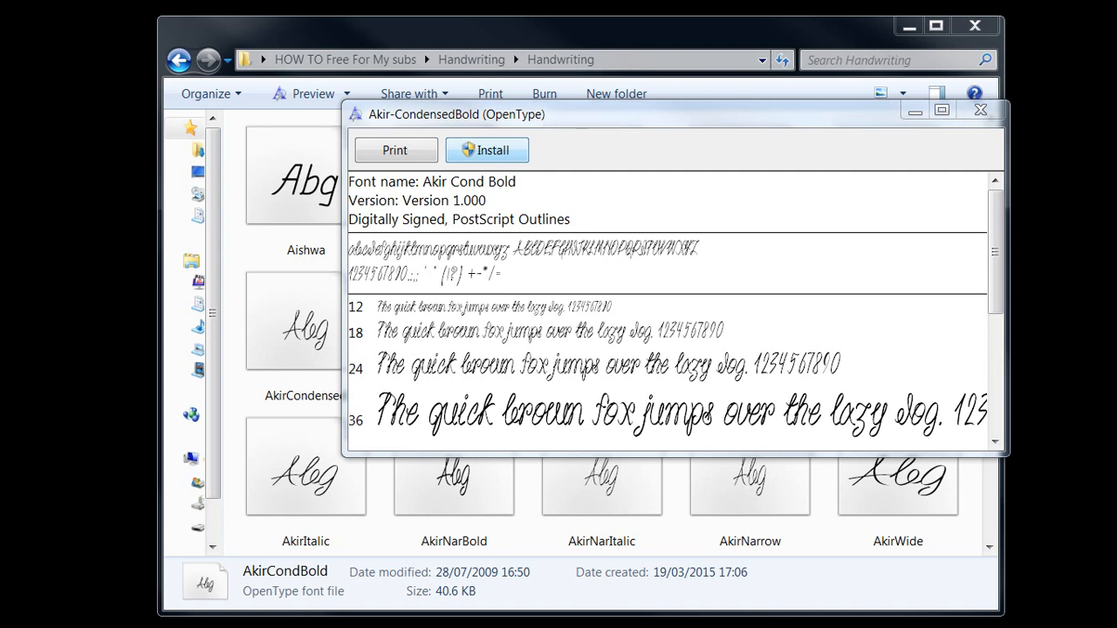
click(487, 150)
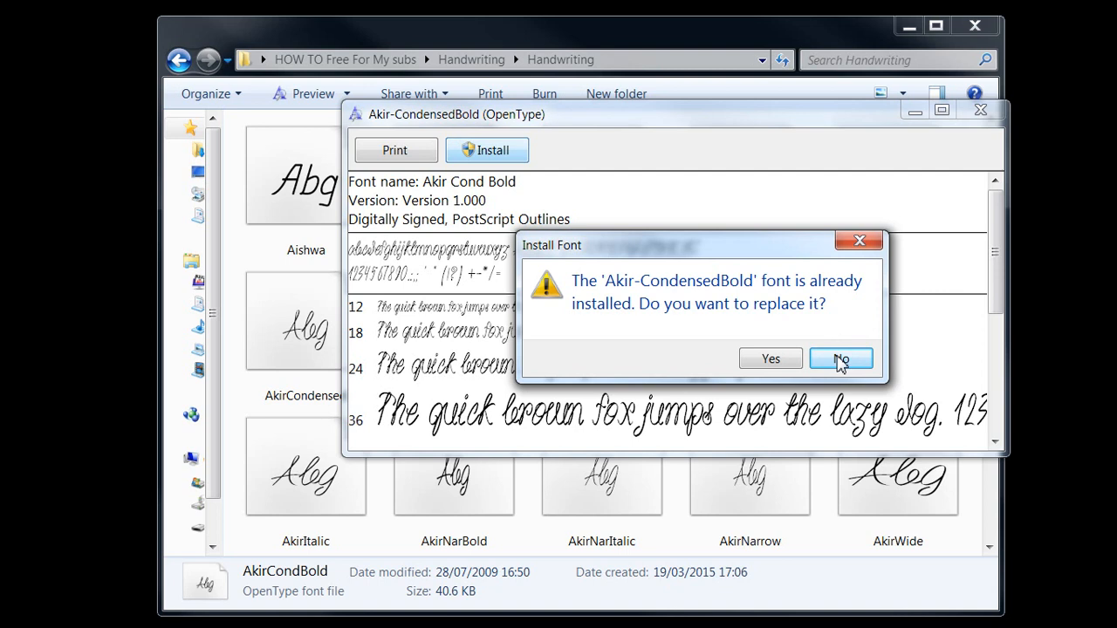
click(841, 359)
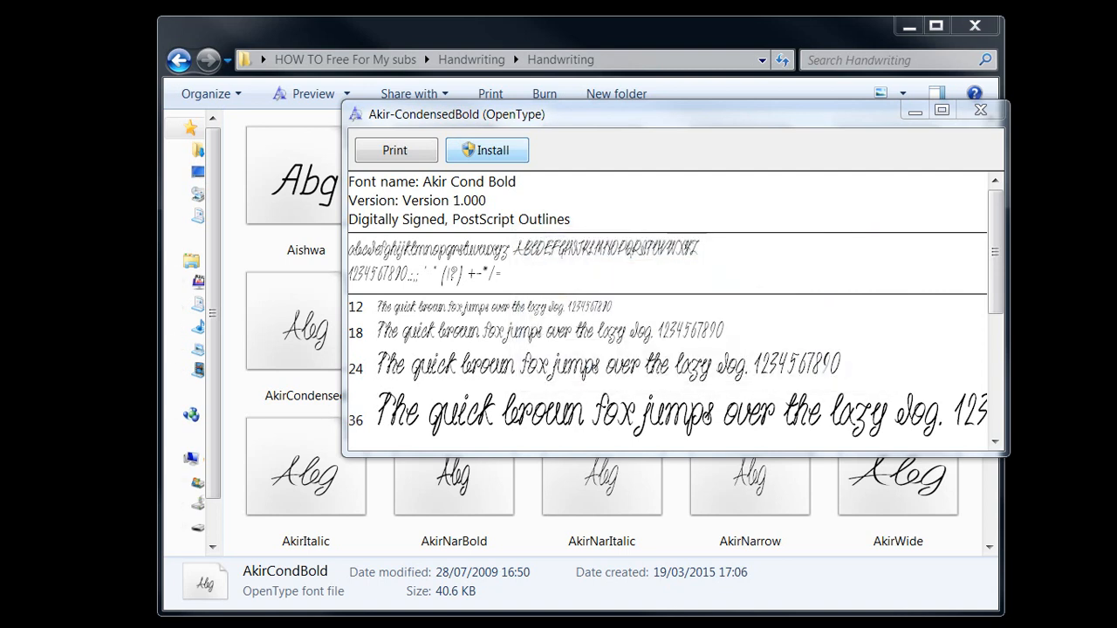
click(485, 150)
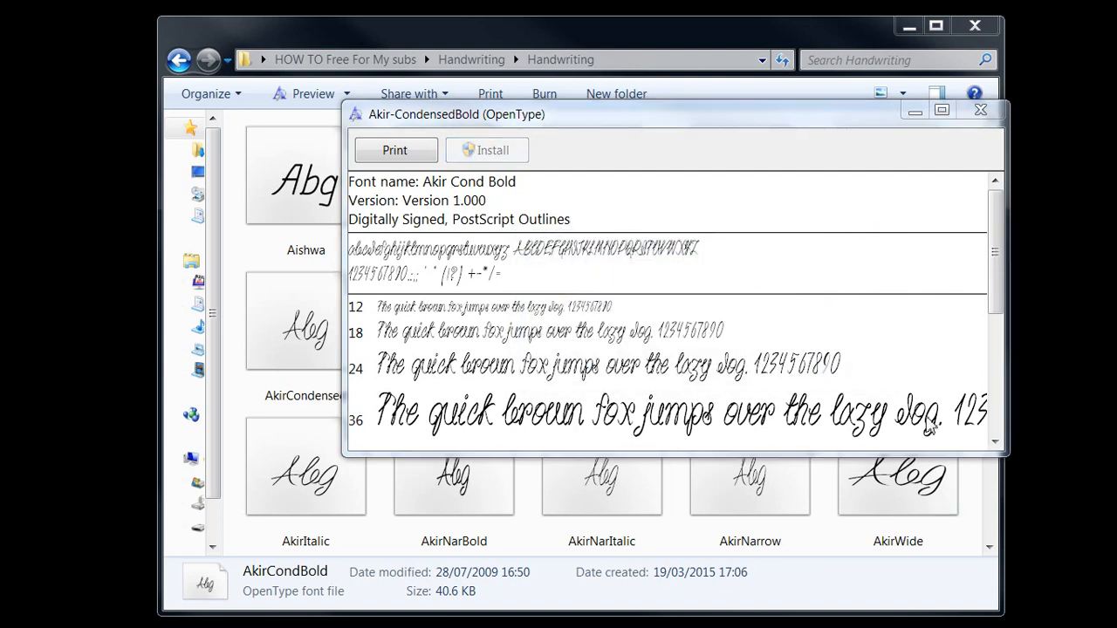
click(981, 108)
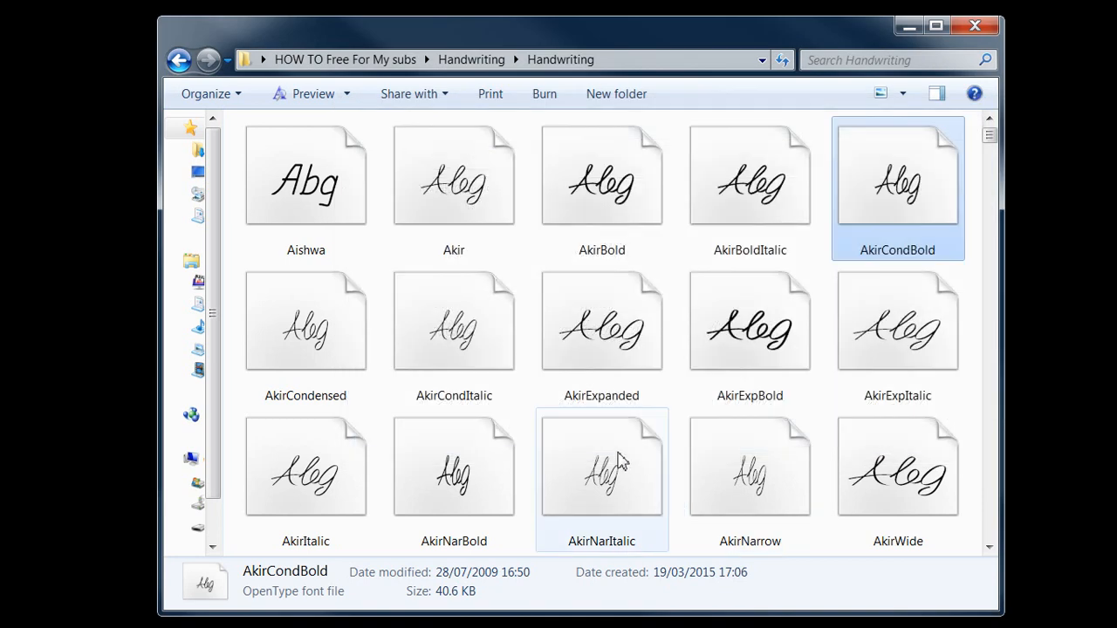
mouse_move(620, 457)
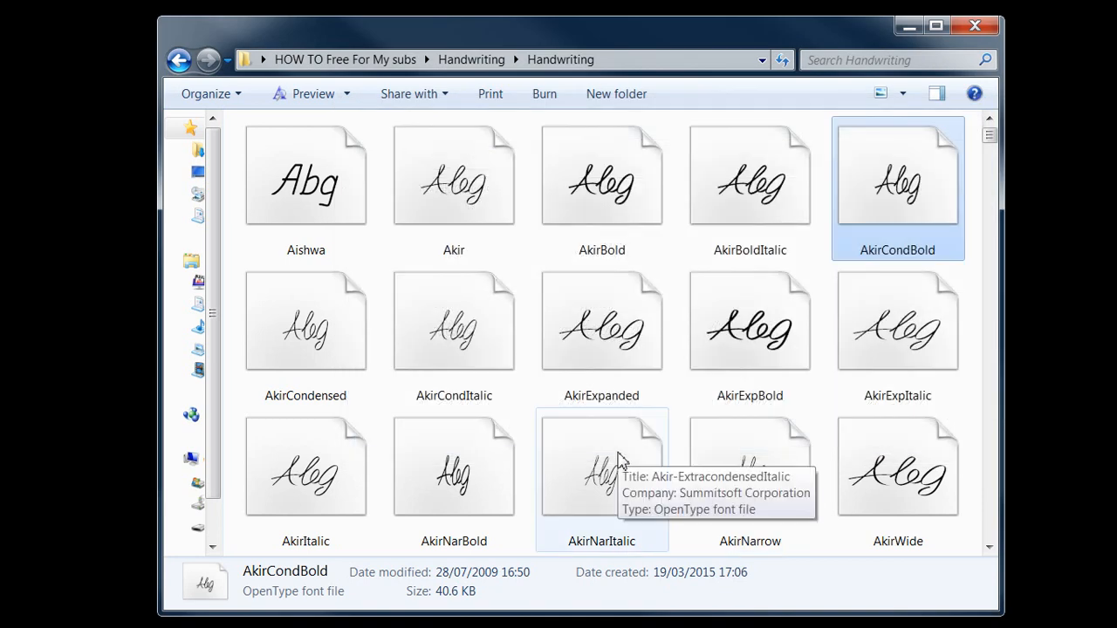
mouse_move(925, 384)
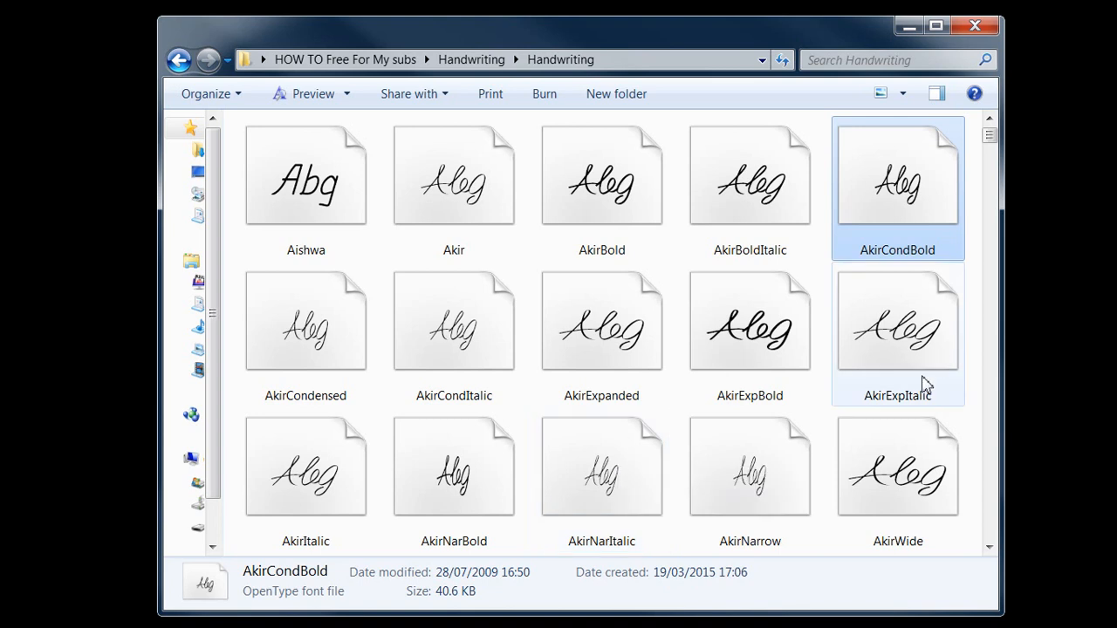